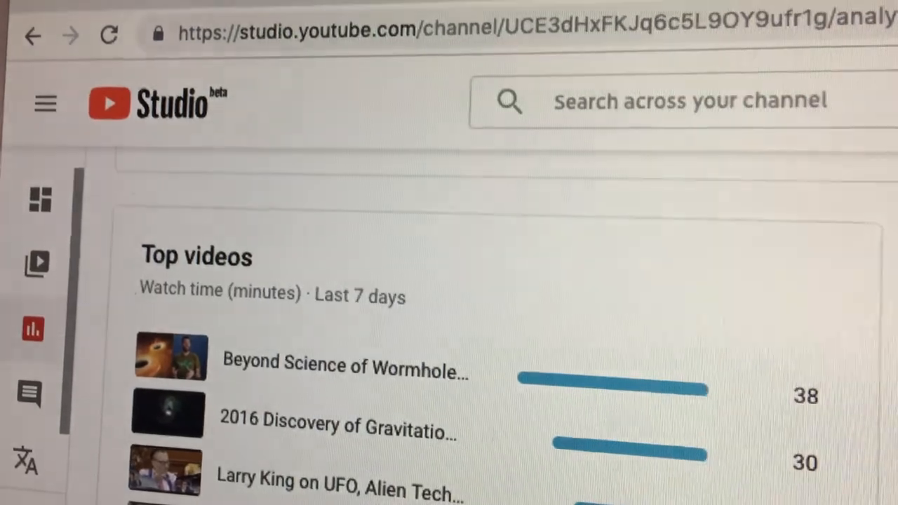
pyautogui.scroll(-3)
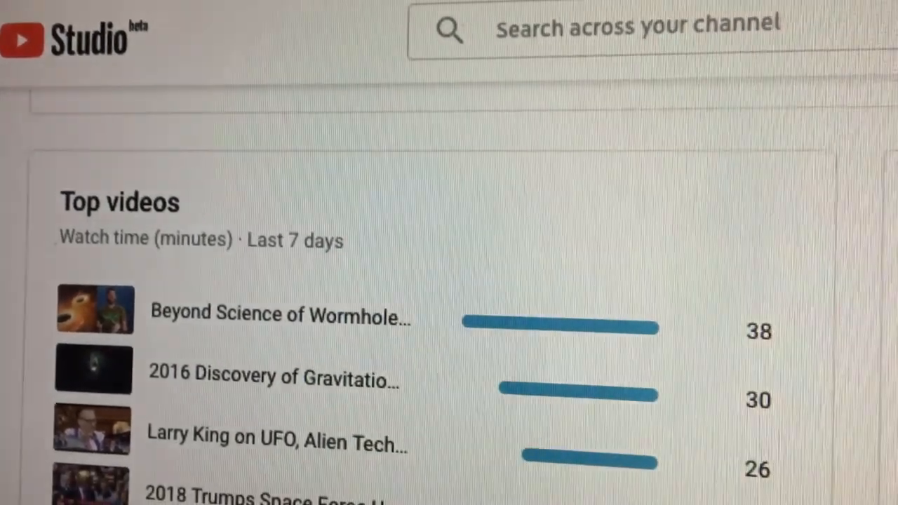